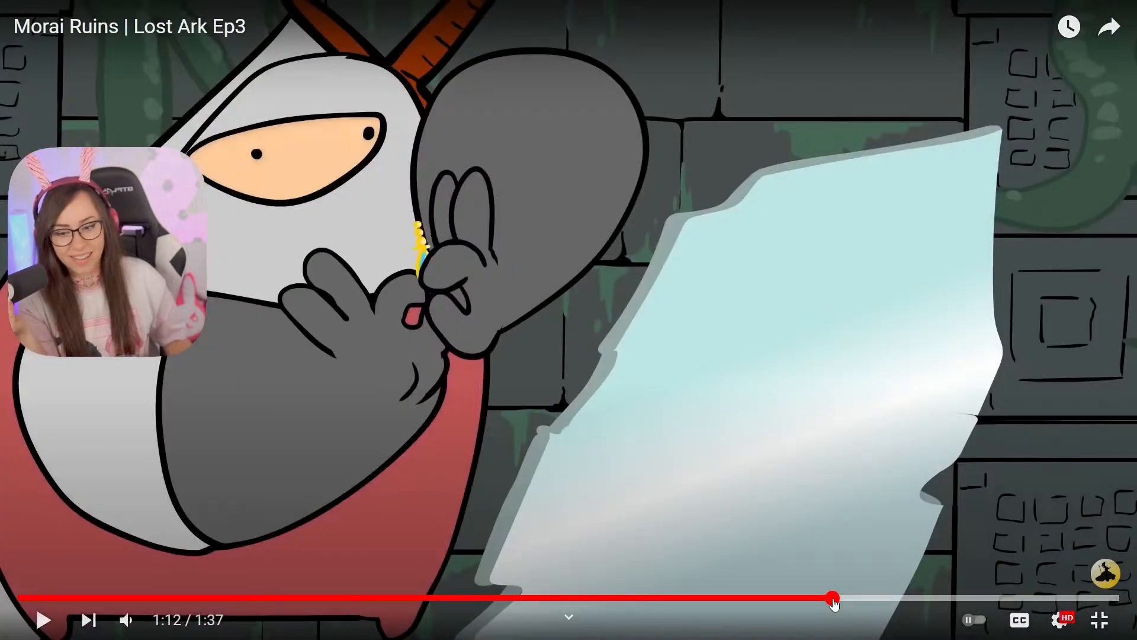
mouse_move(833, 599)
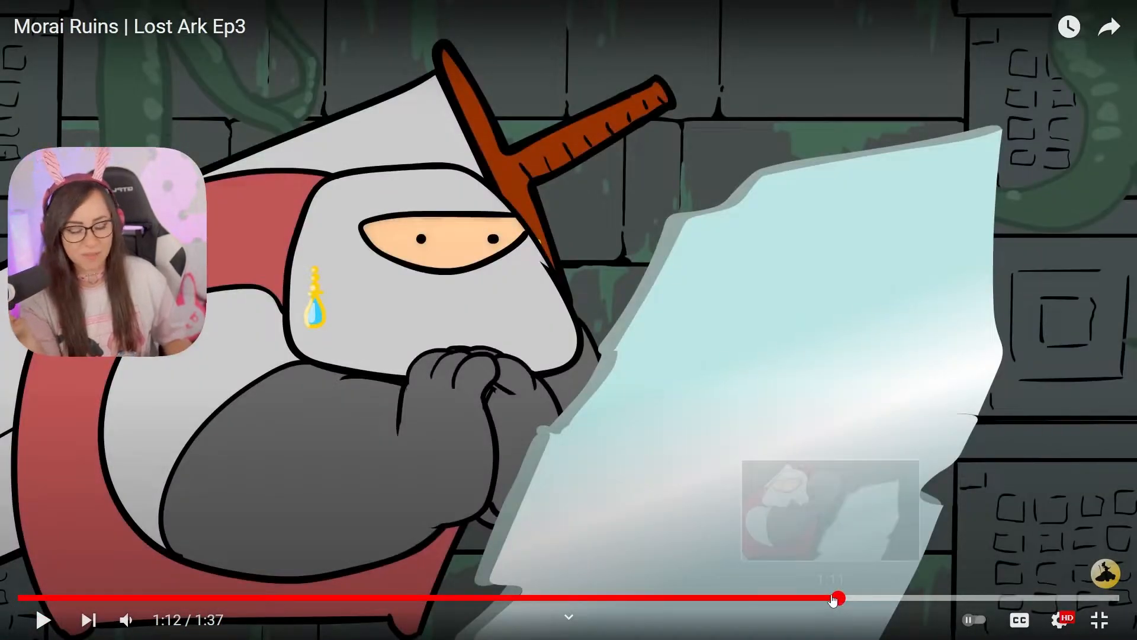
mouse_move(668, 535)
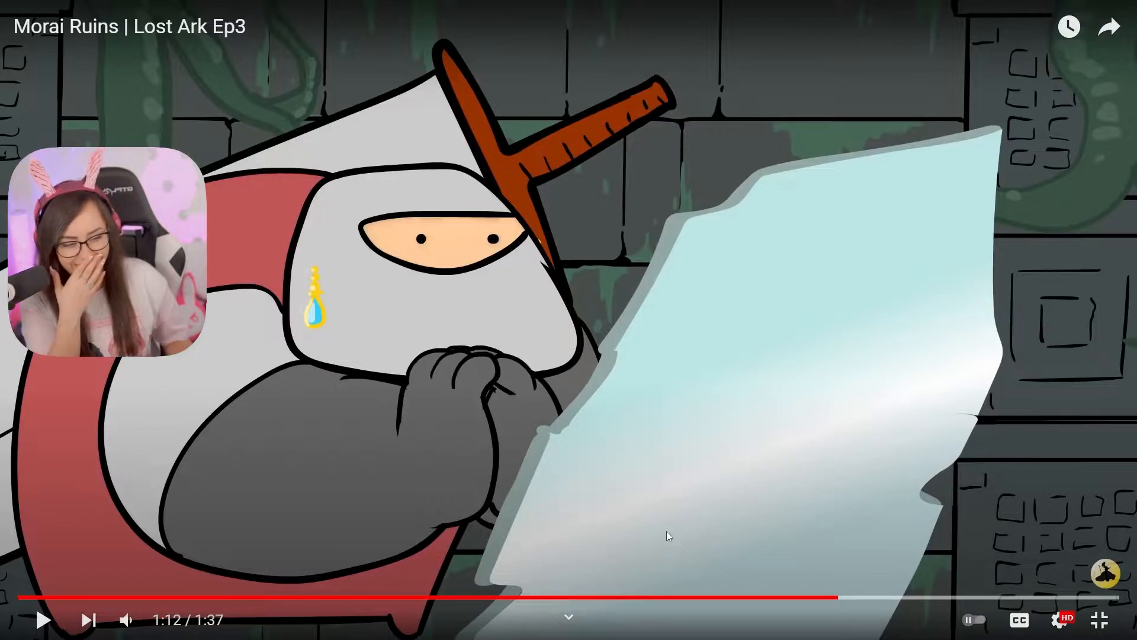
mouse_move(301, 314)
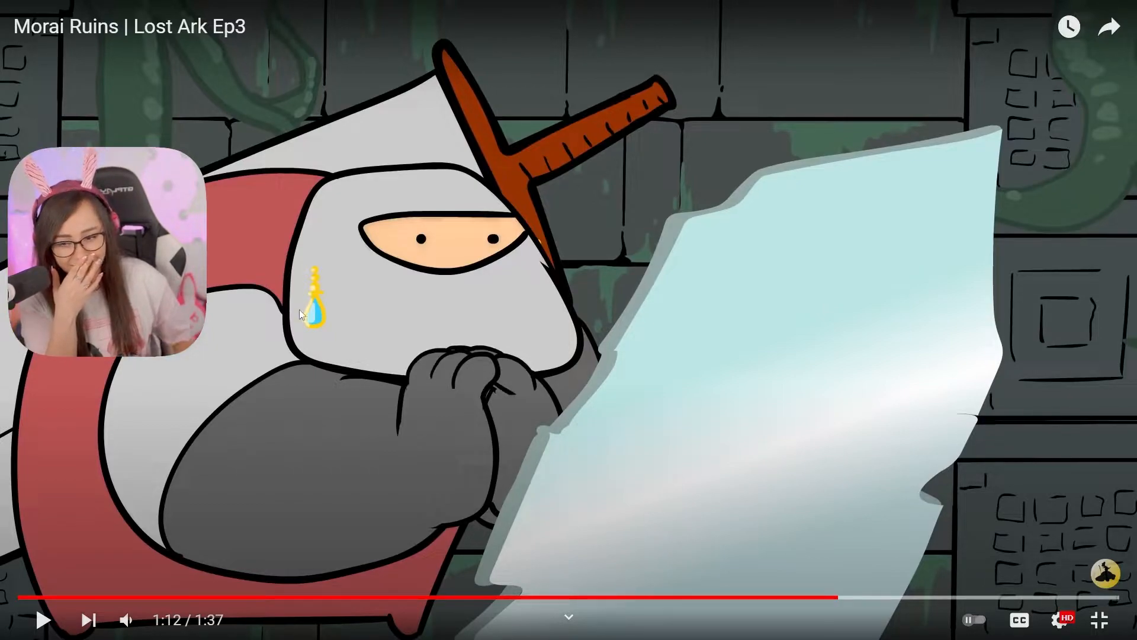
Step: Bring up the April & May Roadmap article and scroll past the Glaivier and Destroyer entries
left_click(568, 321)
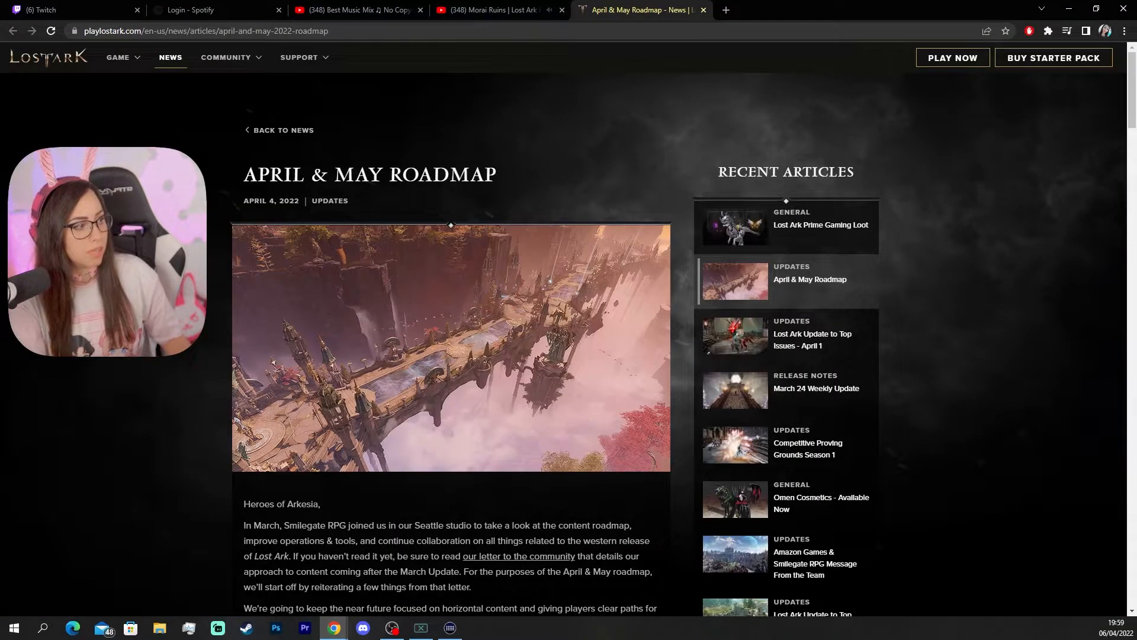
scroll("down", 3)
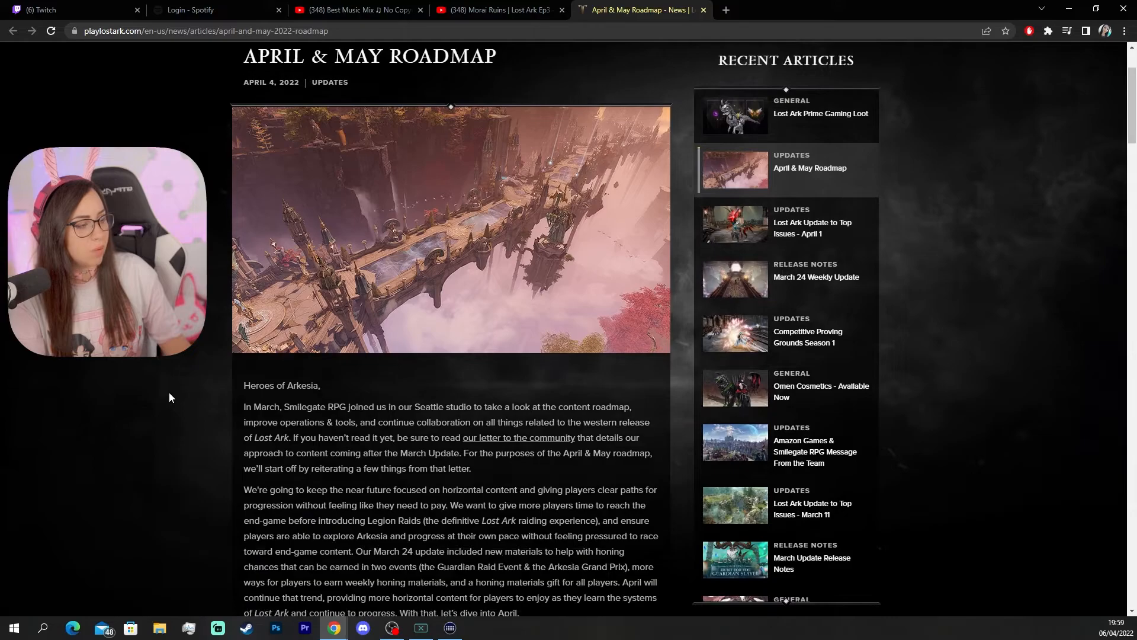
scroll("down", 3)
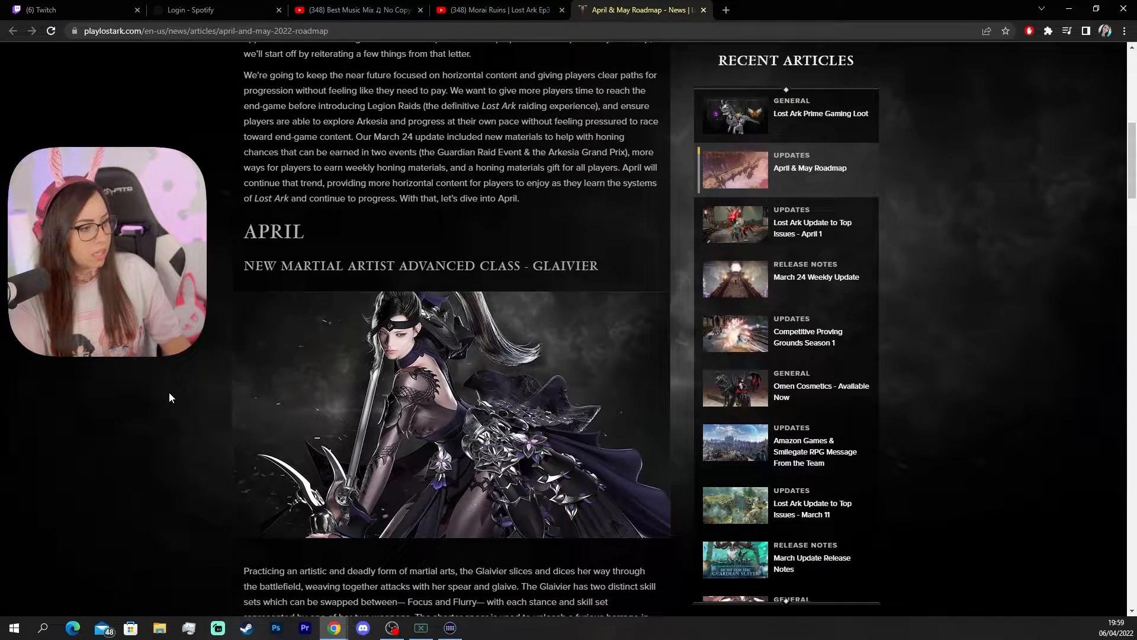
scroll("down", 3)
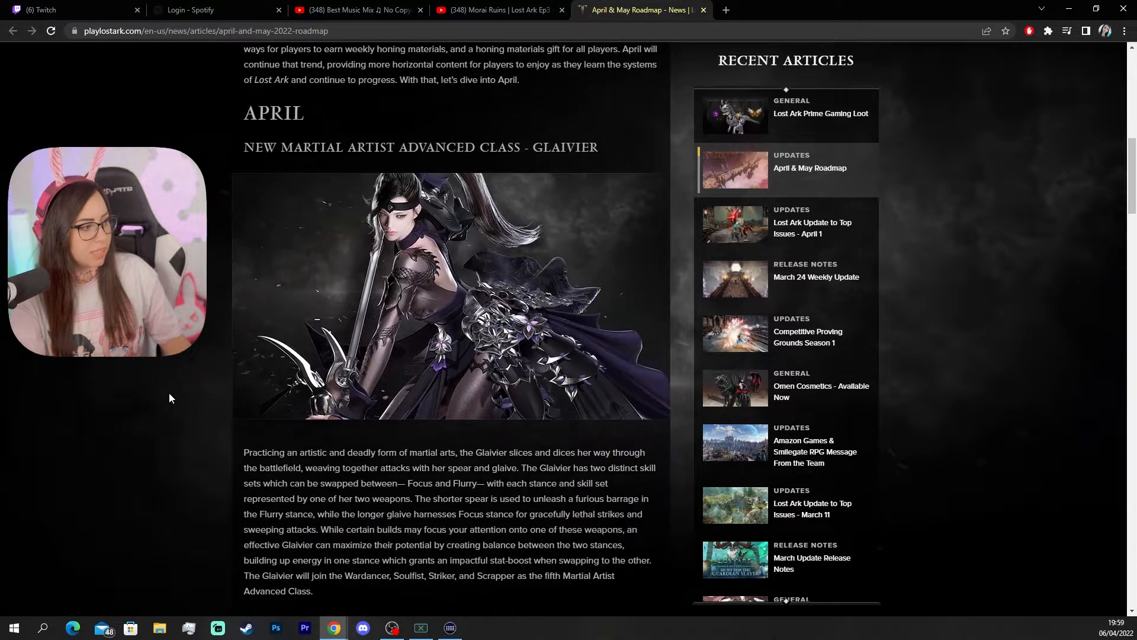
scroll("down", 3)
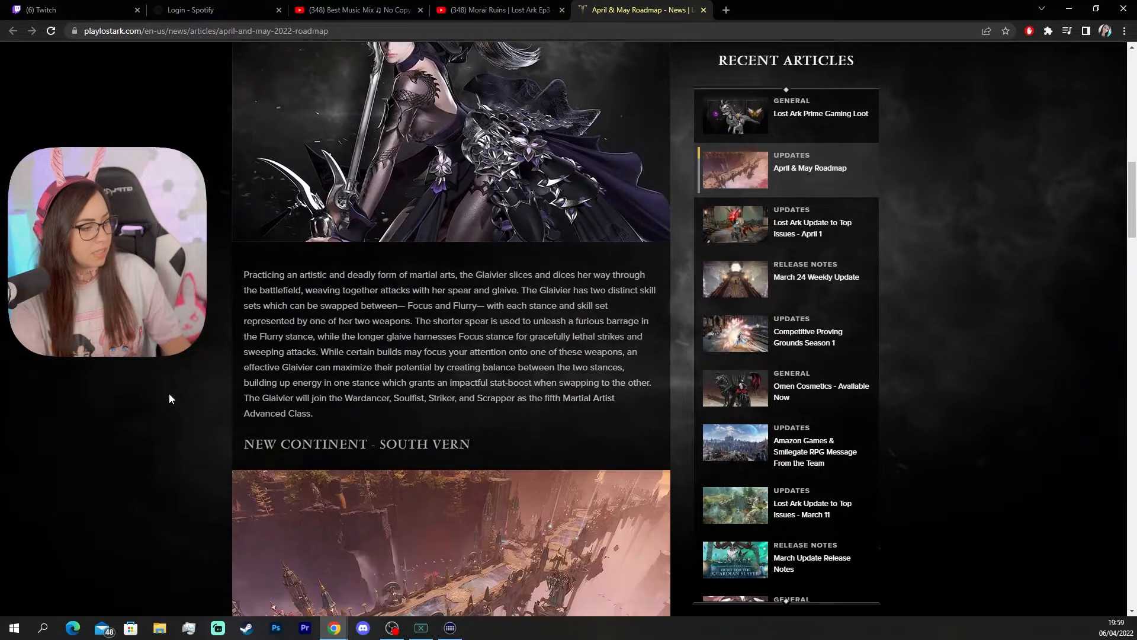
scroll("down", 3)
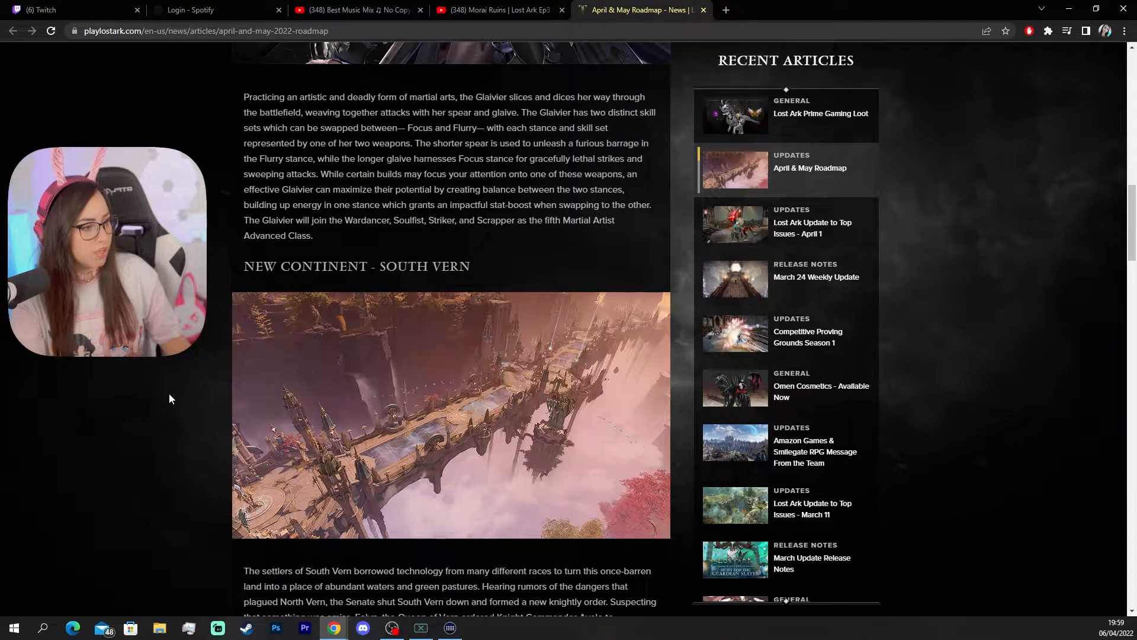
Step: Keep scrolling into the May section to the tentative Deskaluda Guardian Raid
scroll("down", 3)
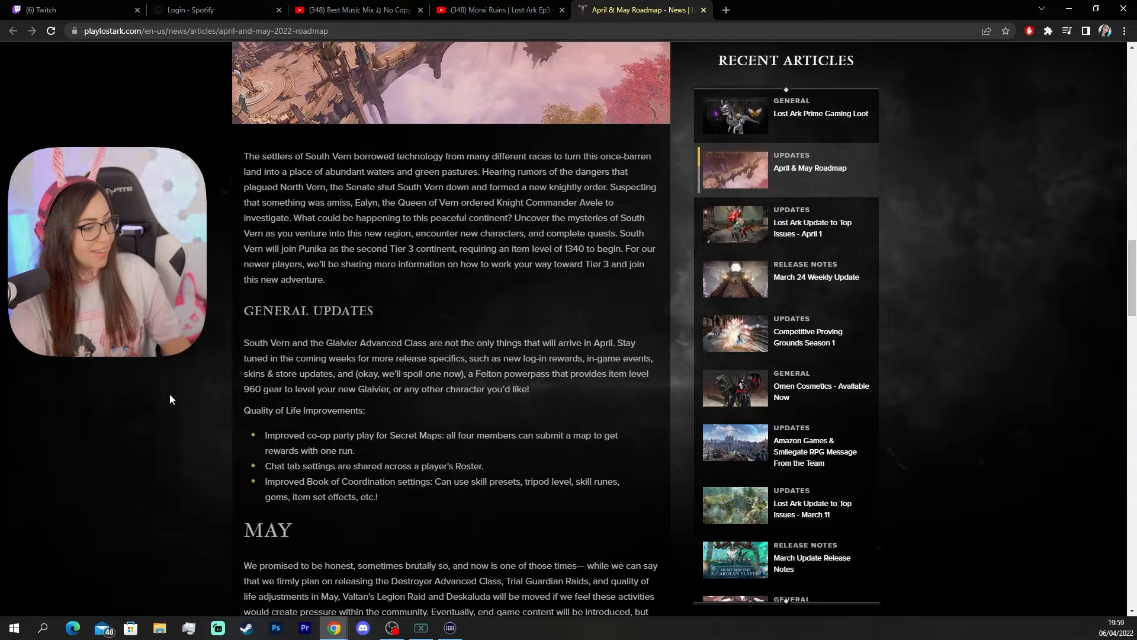
scroll("down", 3)
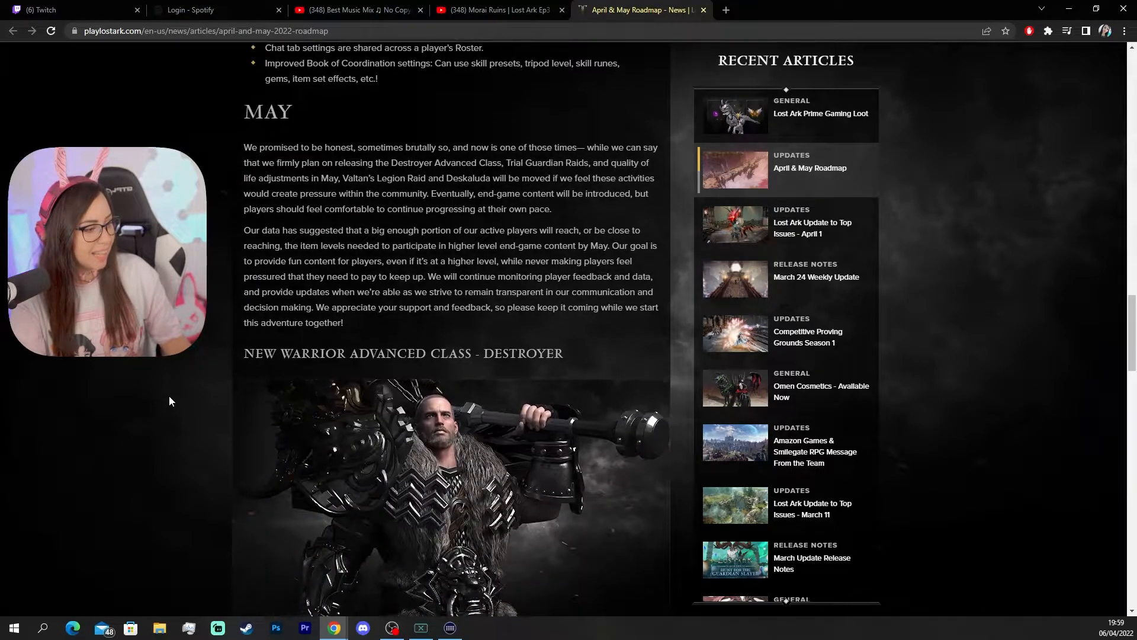
scroll("down", 3)
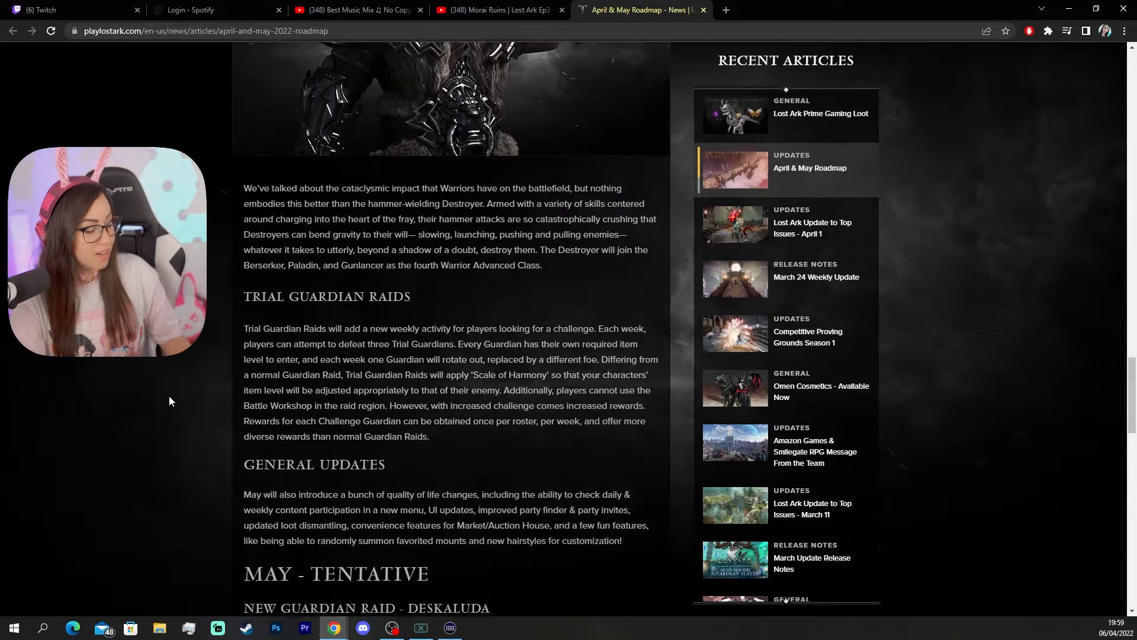
scroll("down", 3)
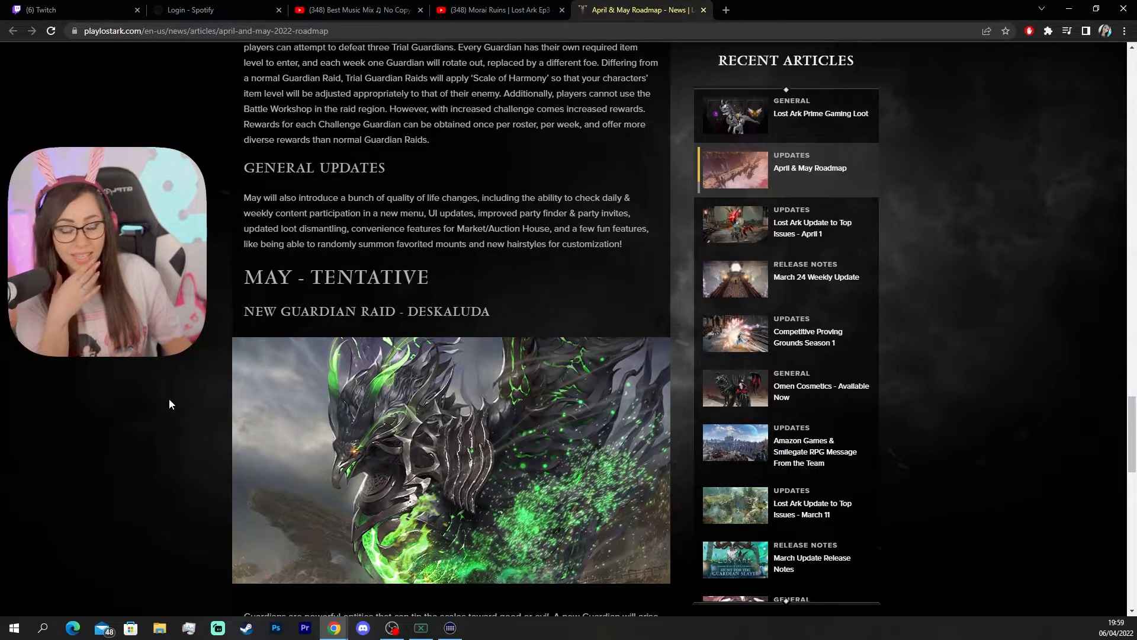
scroll("down", 3)
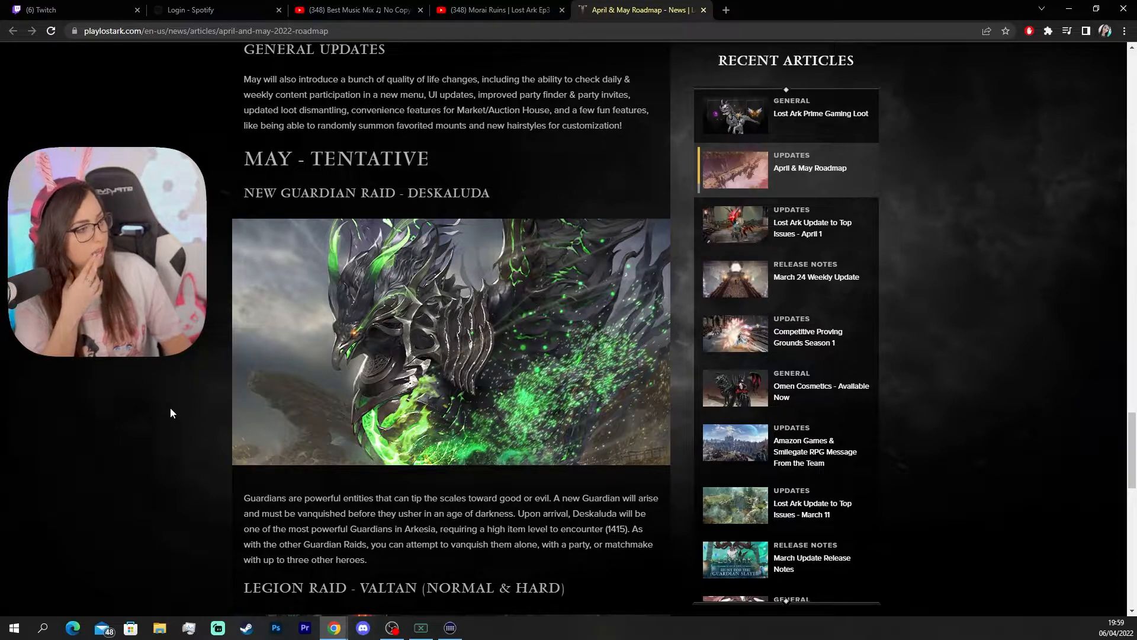
Step: Scroll through to the Looking Ahead section, then back to the Glaivier class heading
scroll("down", 3)
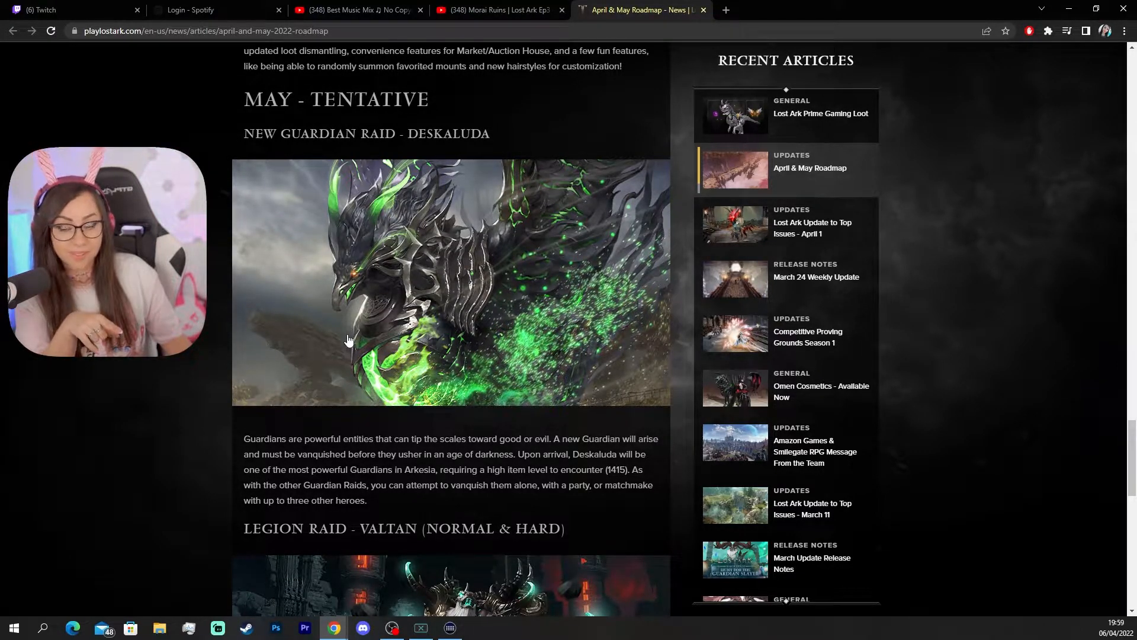
scroll("down", 3)
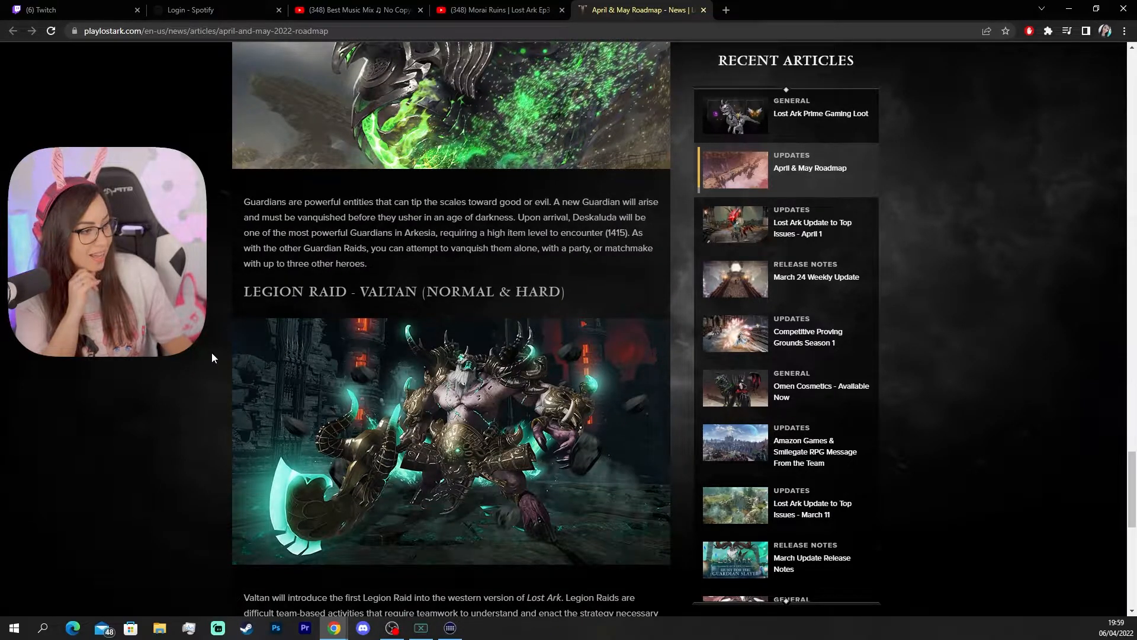
scroll("down", 3)
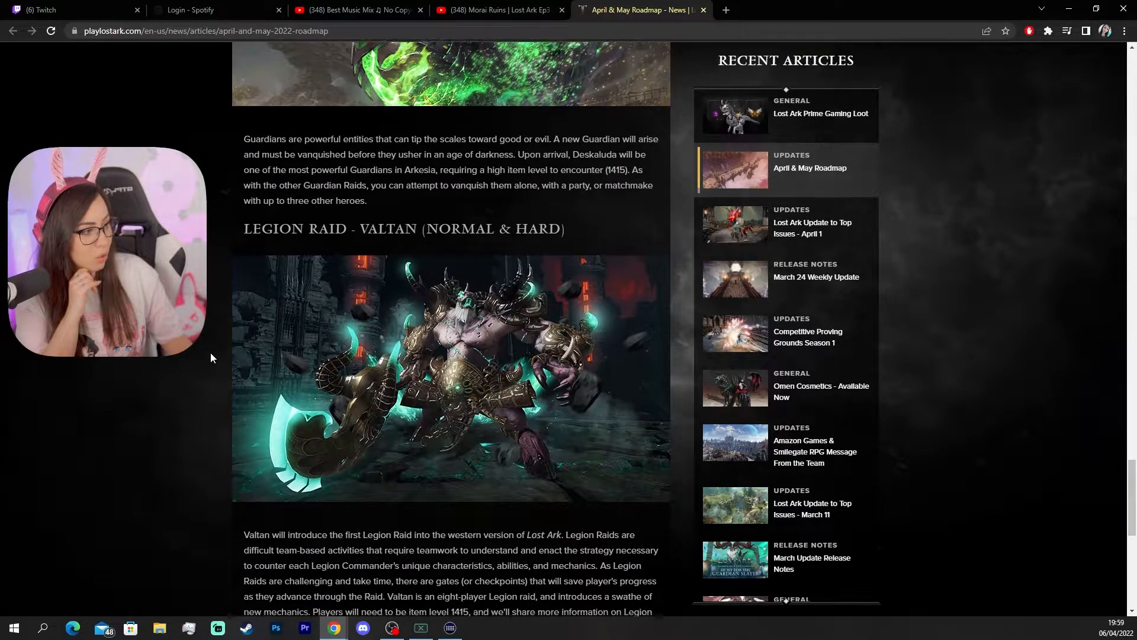
scroll("down", 3)
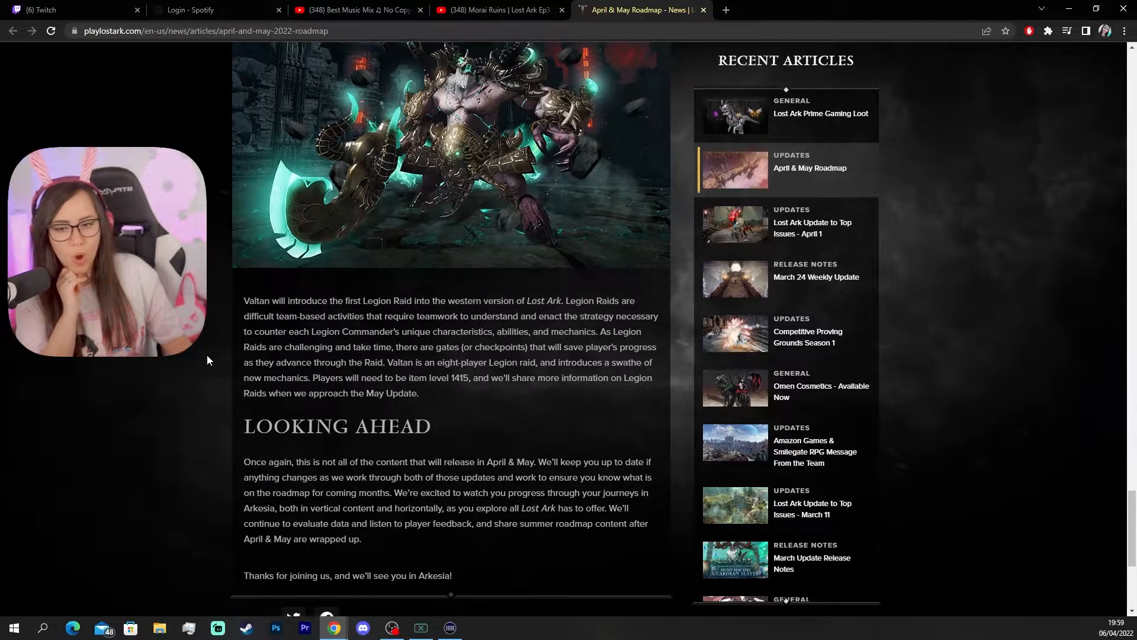
scroll("down", 3)
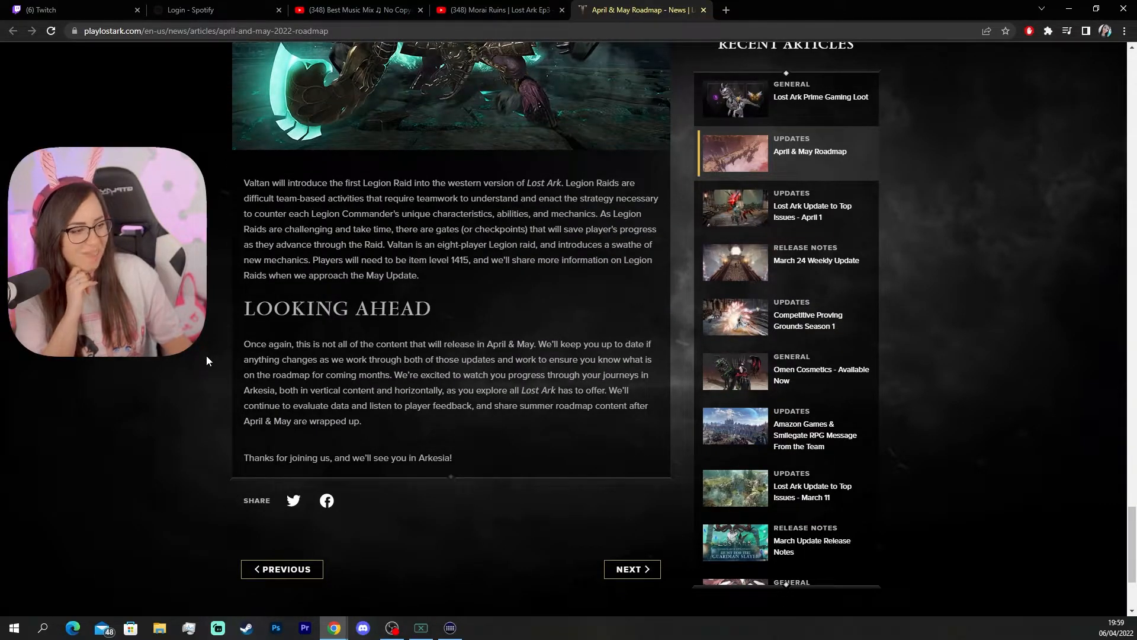
scroll("up", 3)
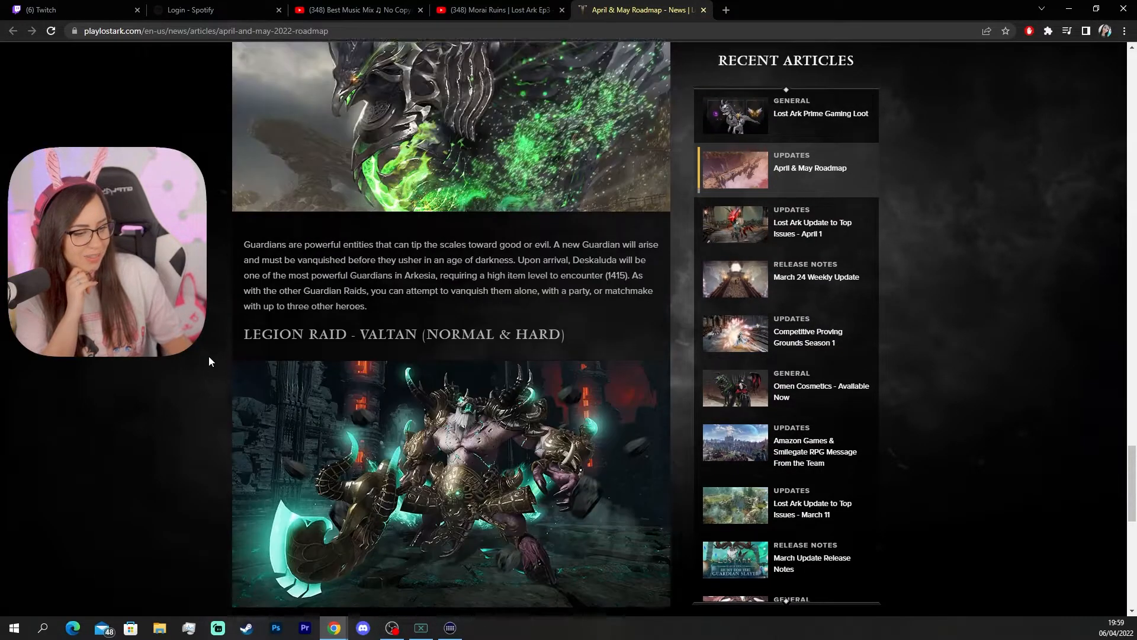
scroll("down", 3)
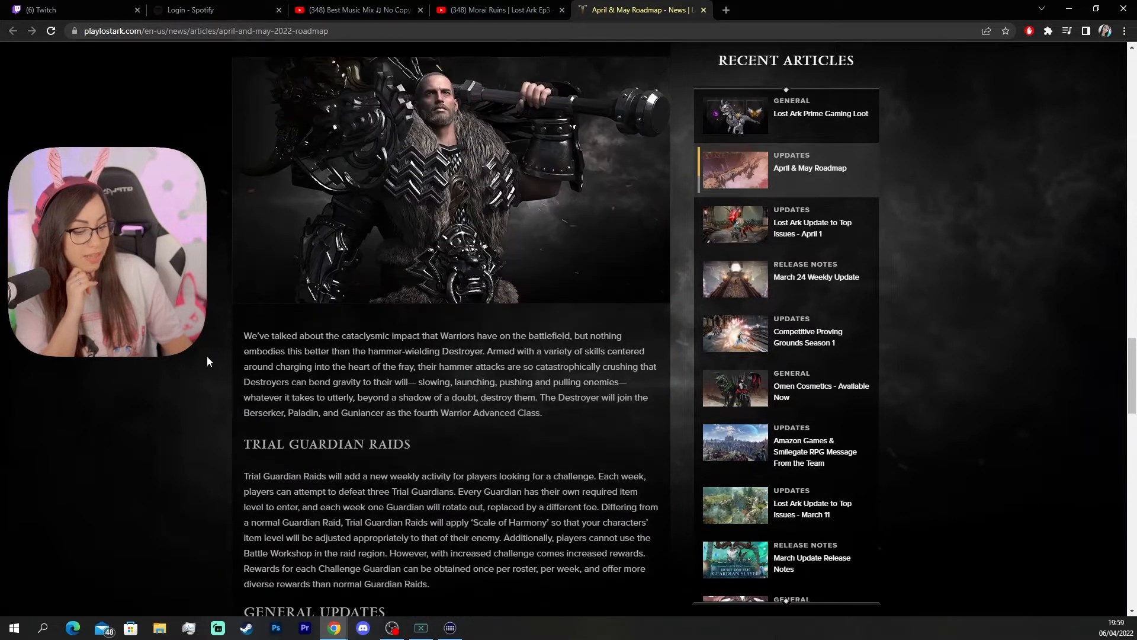
scroll("down", 3)
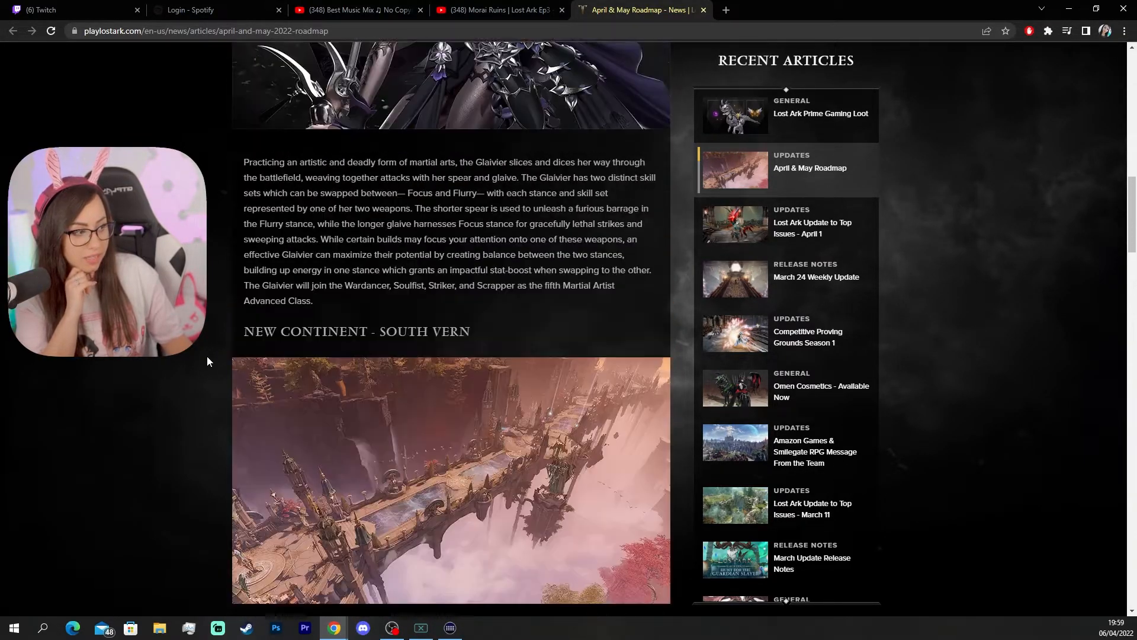
scroll("up", 3)
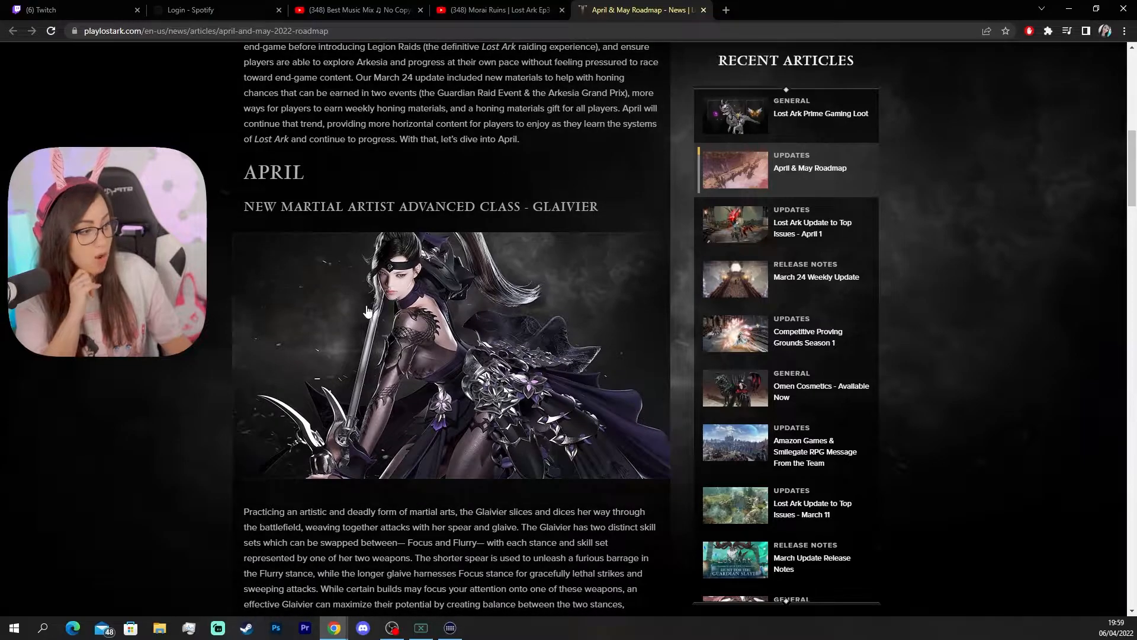
scroll("down", 3)
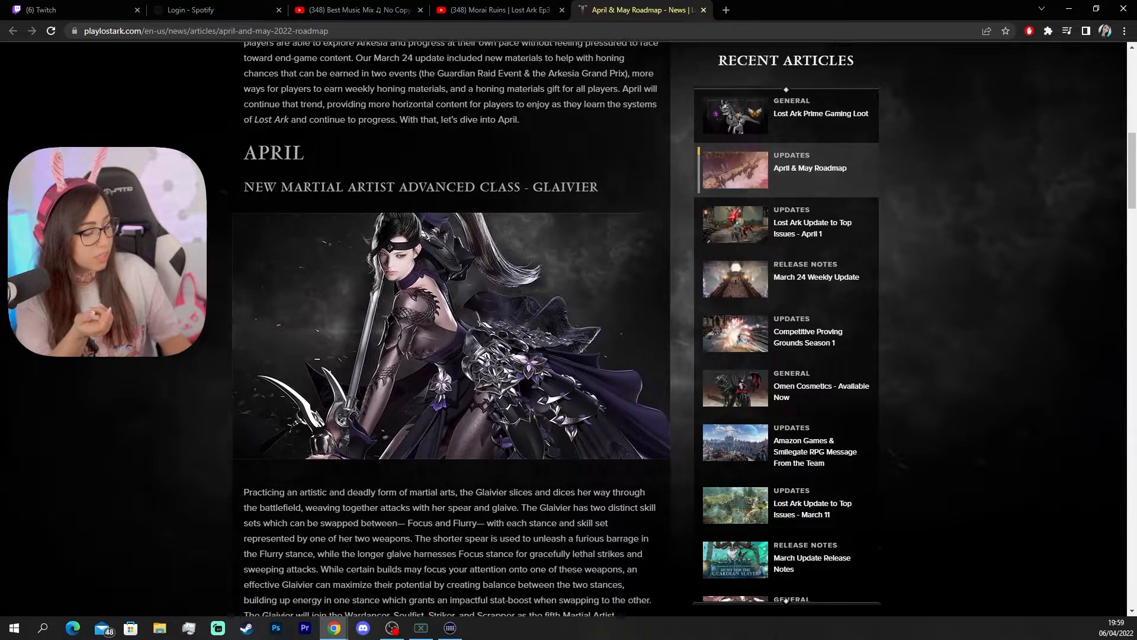
scroll("down", 3)
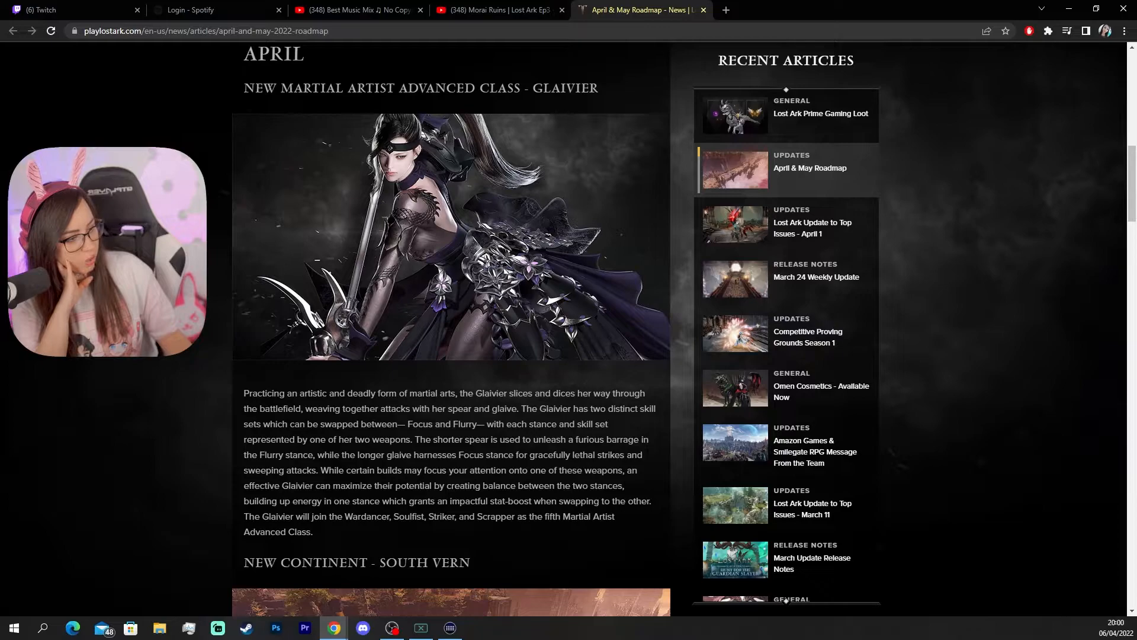
mouse_move(404, 421)
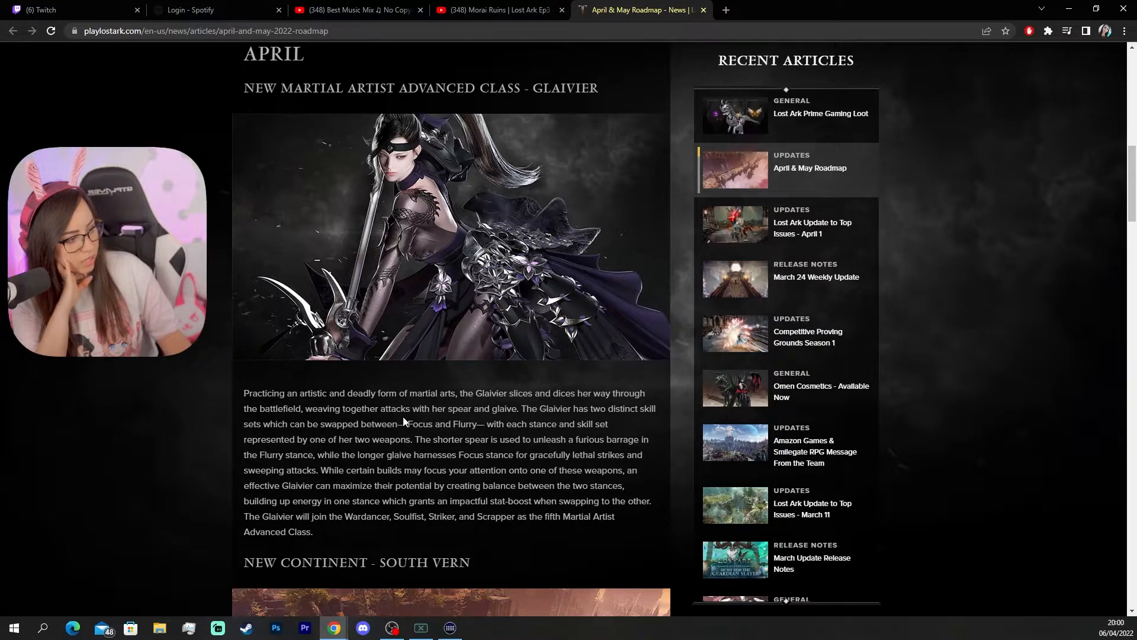
mouse_move(471, 422)
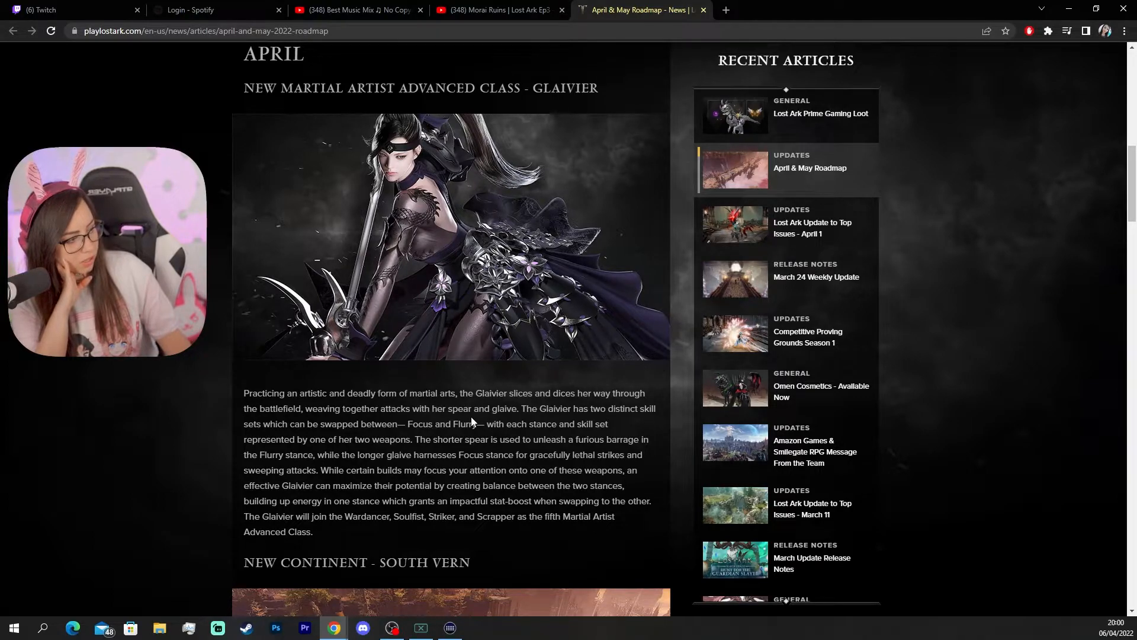
mouse_move(272, 450)
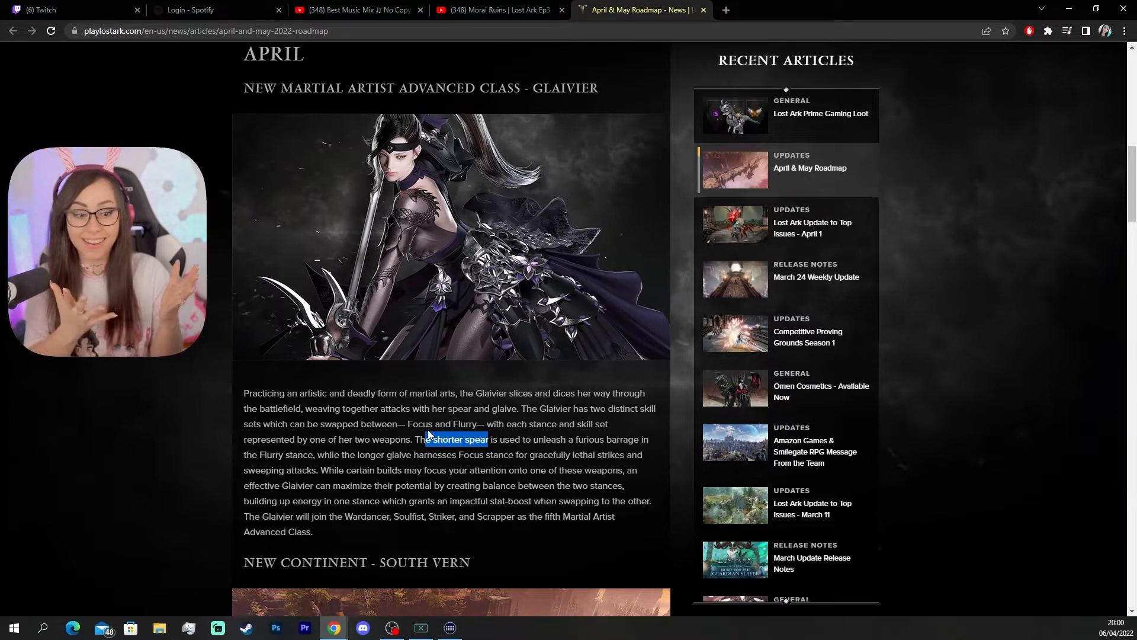
scroll("up", 3)
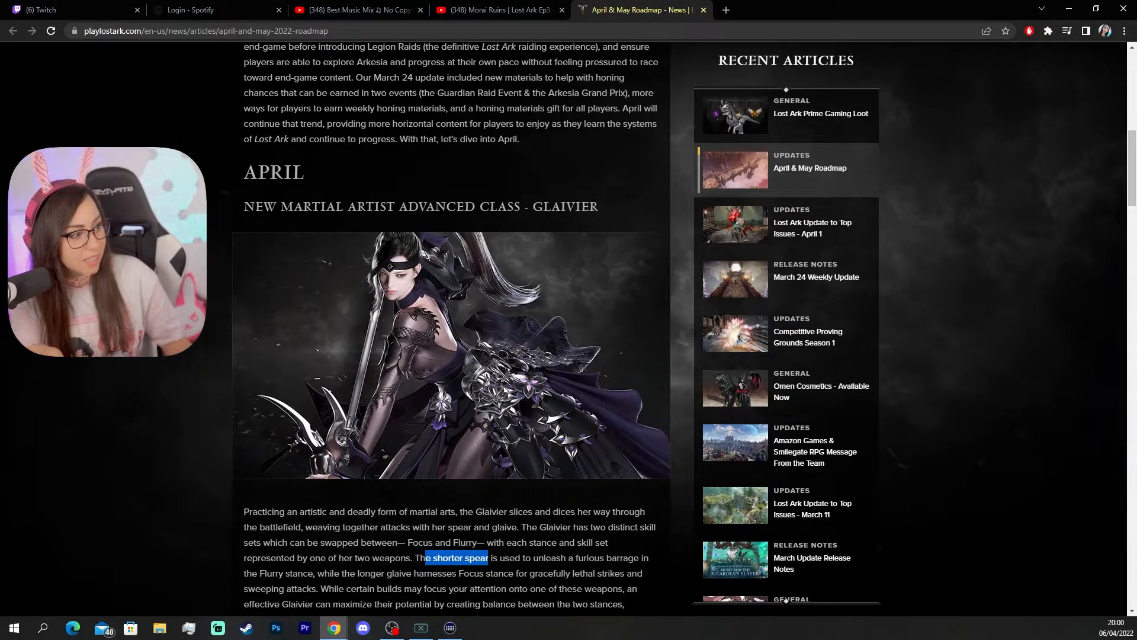
double_click(274, 172)
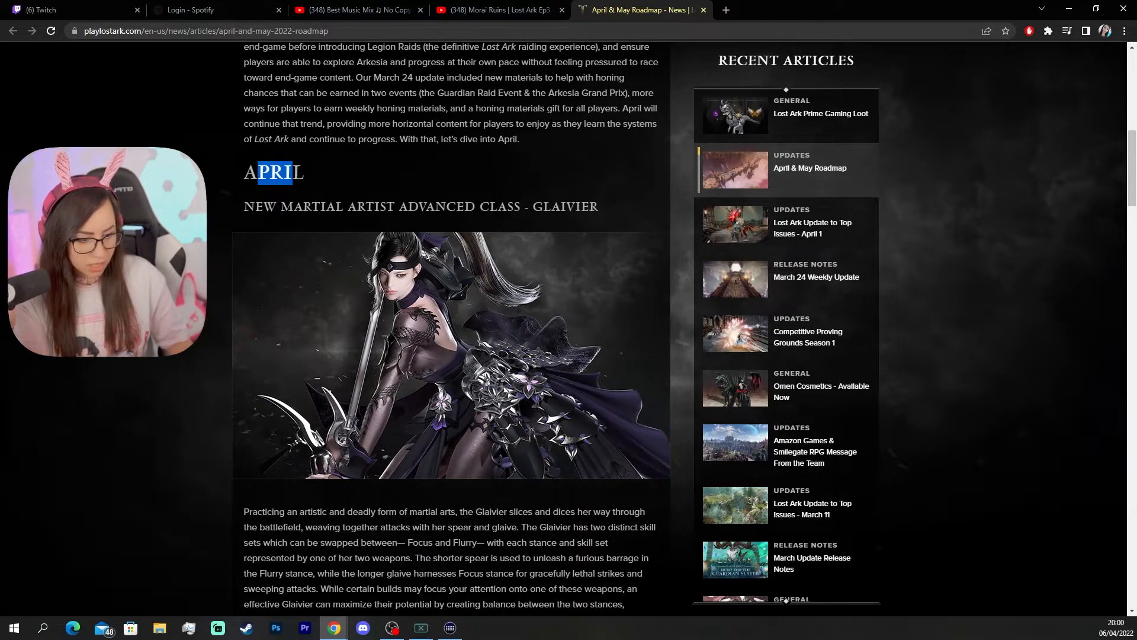
scroll("down", 3)
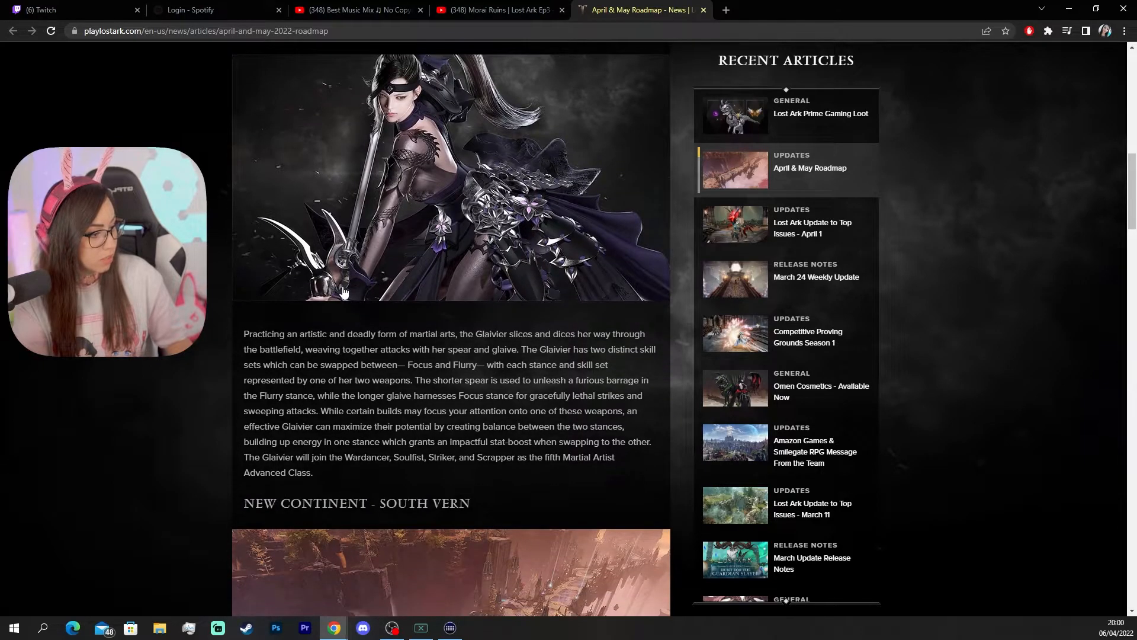
scroll("up", 3)
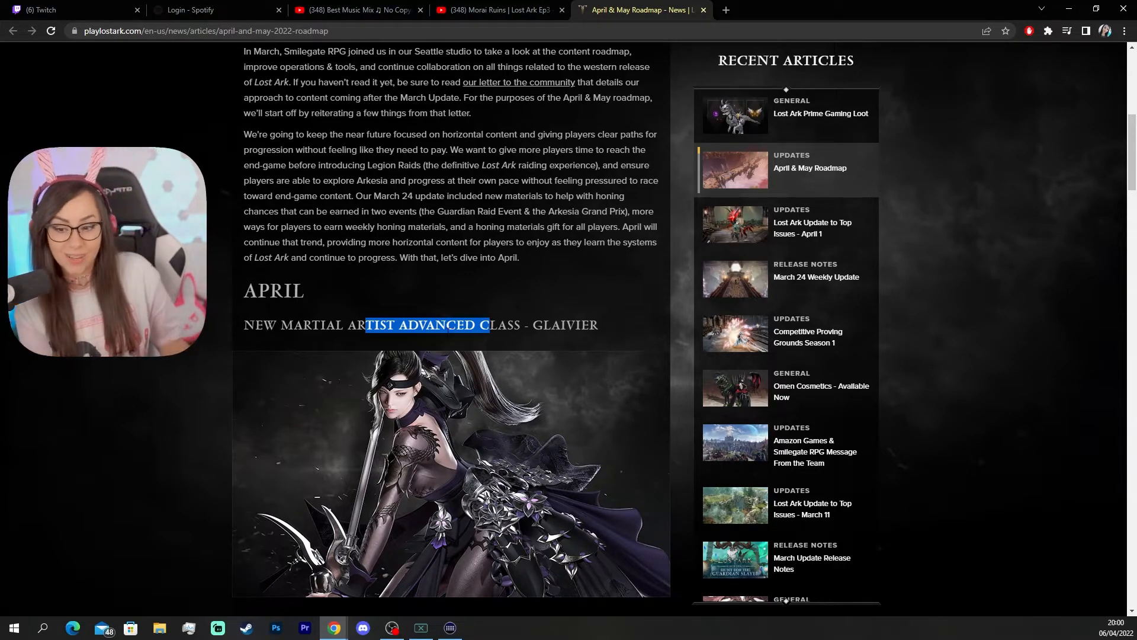
scroll("down", 3)
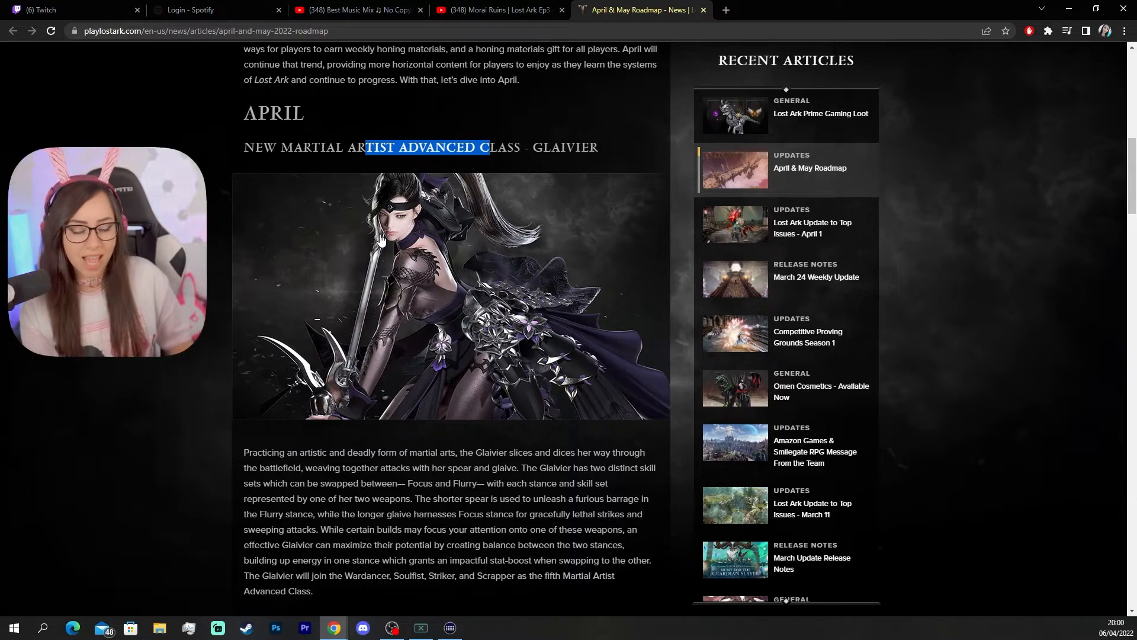
mouse_move(383, 266)
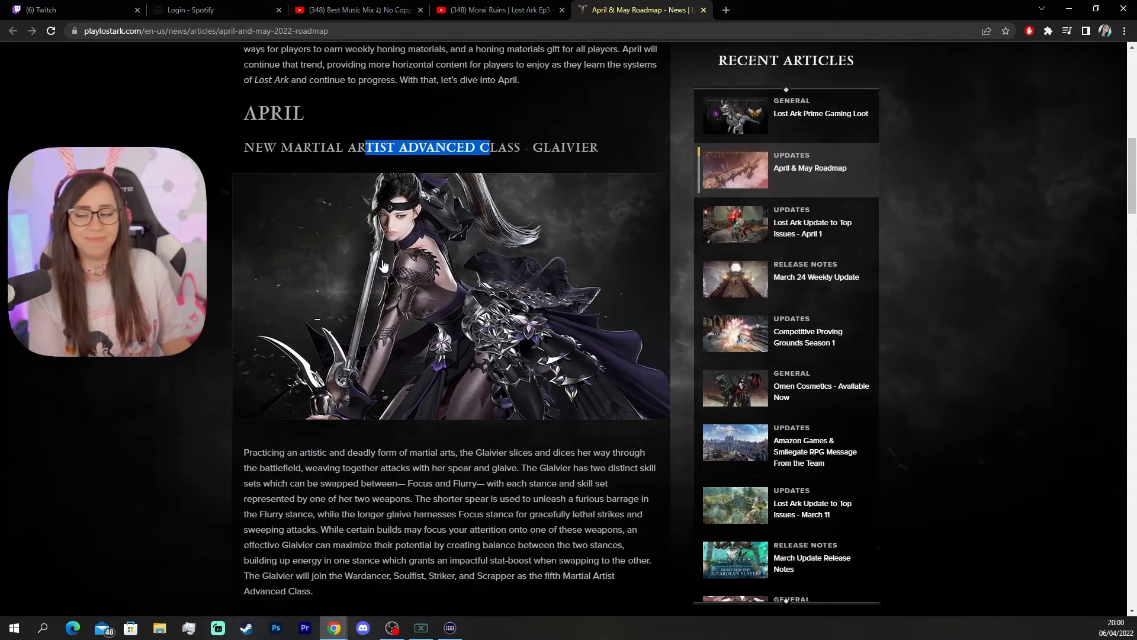